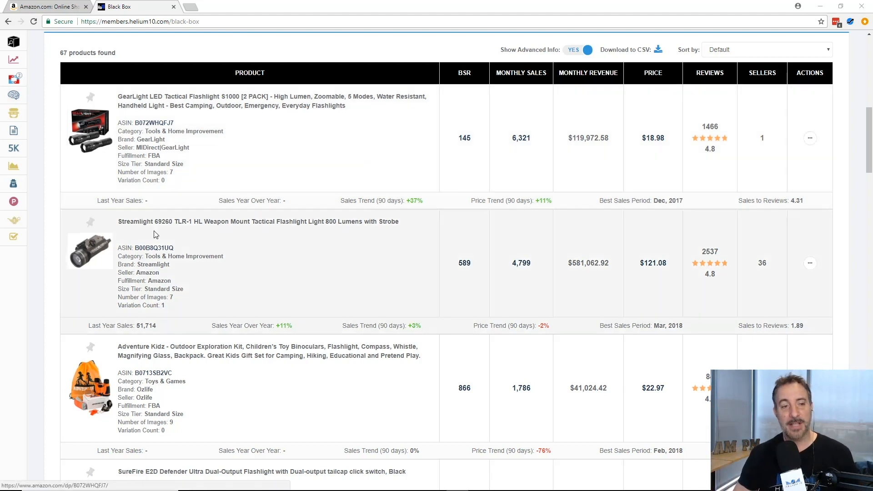
Step: Search Amazon for 'tactical flashlight' to list Handheld Flashlights results
scroll("down", 3)
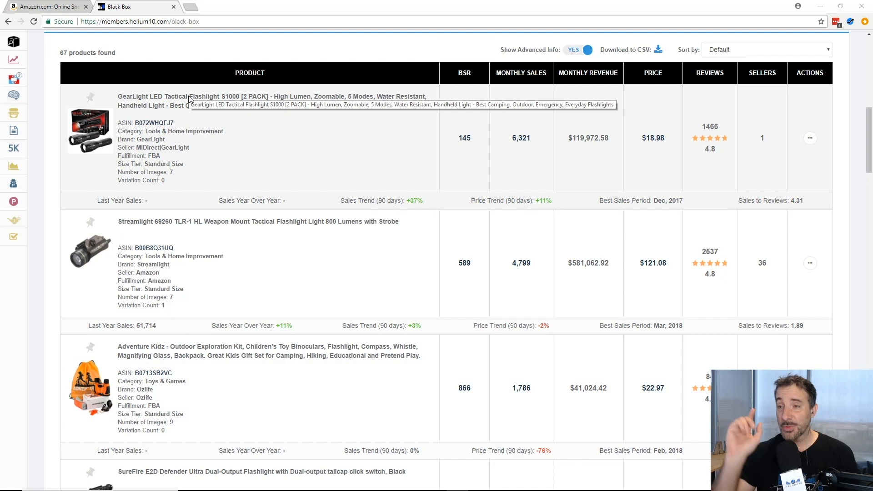
mouse_move(175, 89)
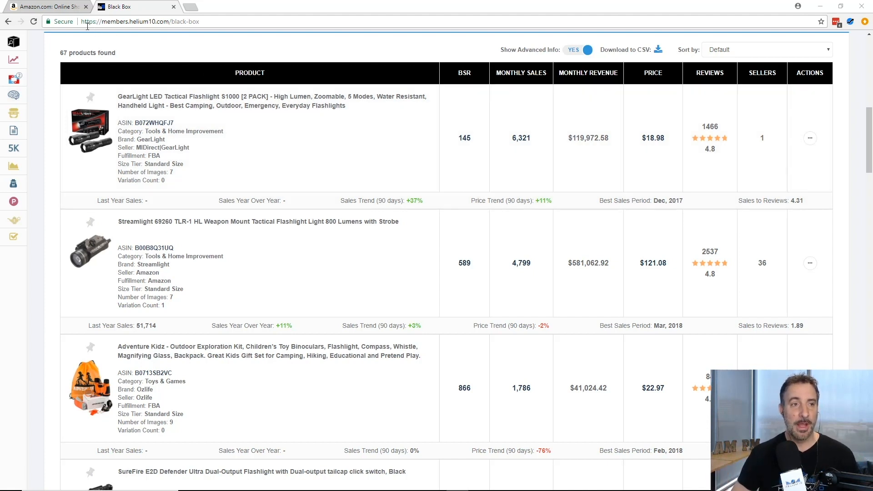
left_click(44, 7)
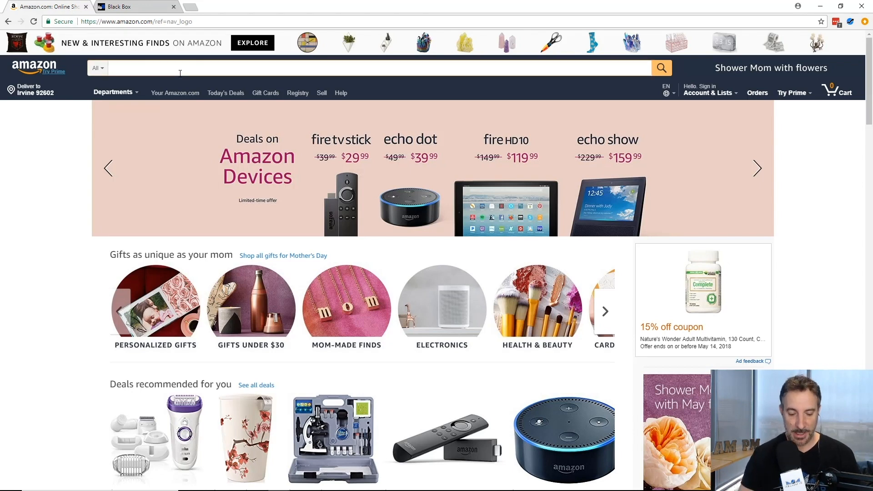
type("tactical flashlight")
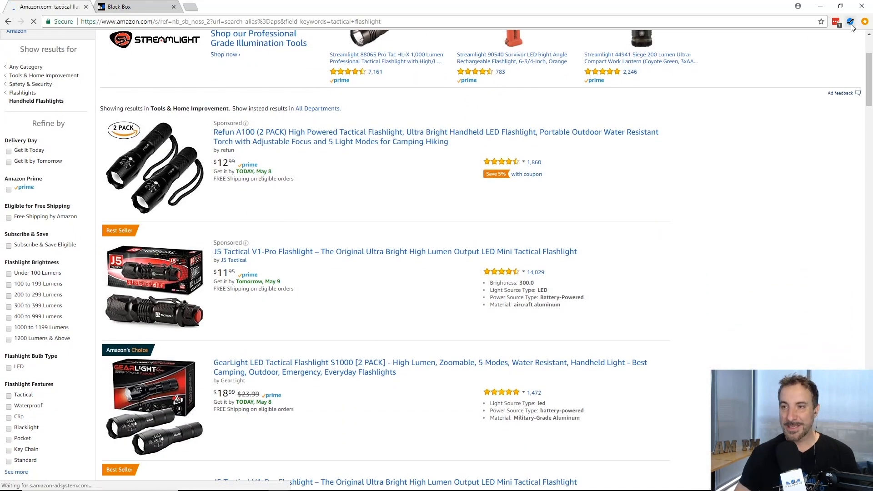
left_click(850, 22)
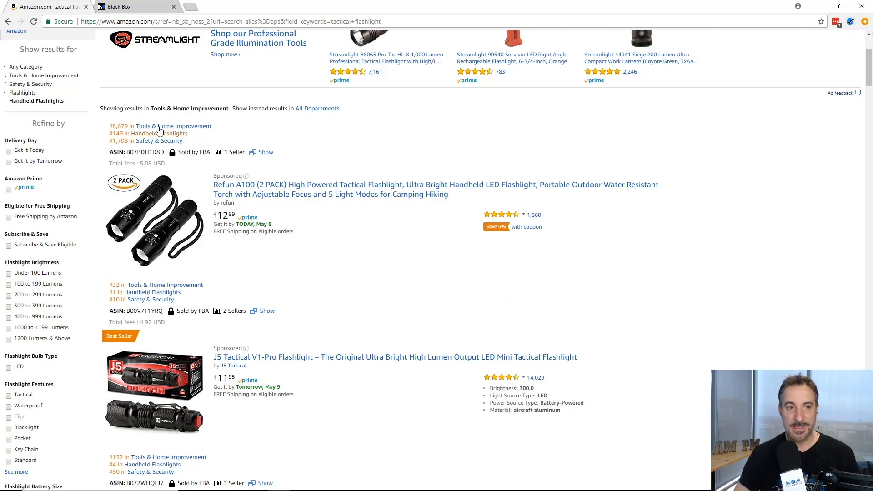
mouse_move(139, 285)
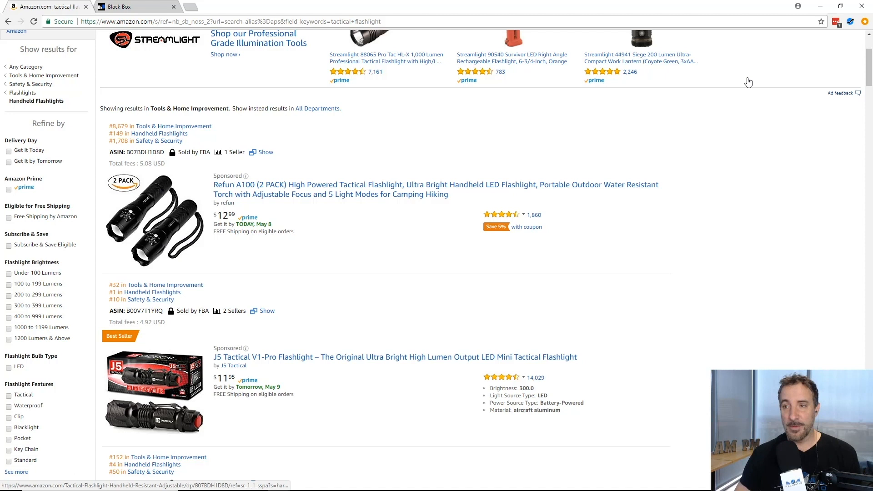
Step: Launch Xray - Amazon Product Research from the Helium 10 extension on these results
left_click(850, 22)
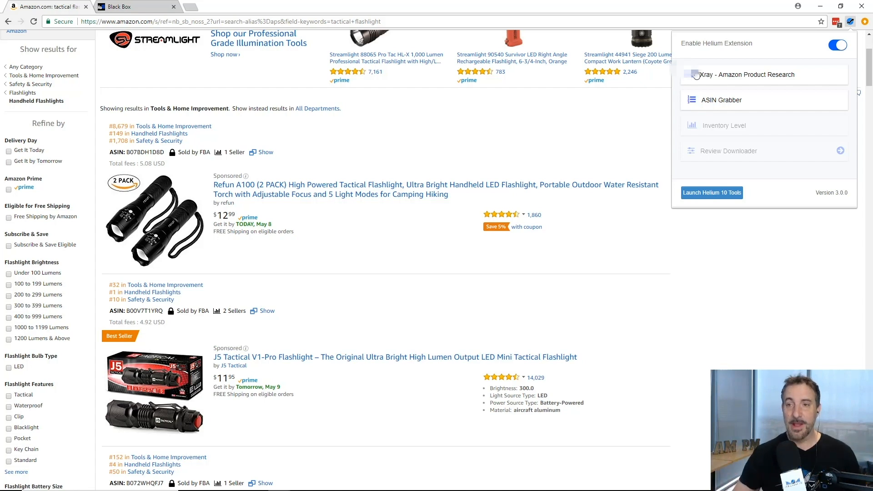
left_click(746, 74)
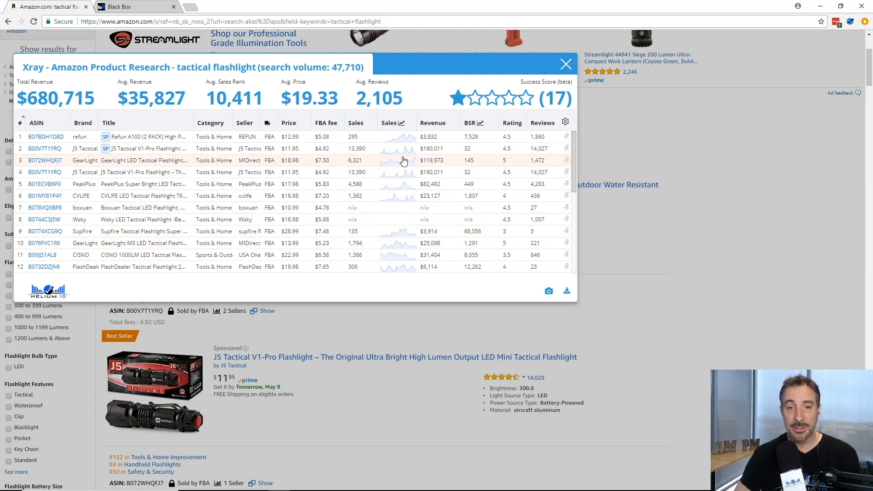
left_click(397, 161)
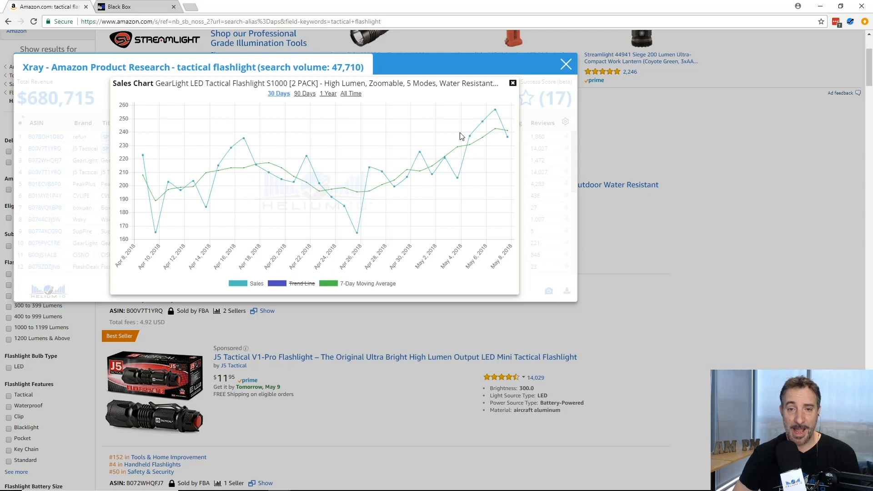
mouse_move(360, 179)
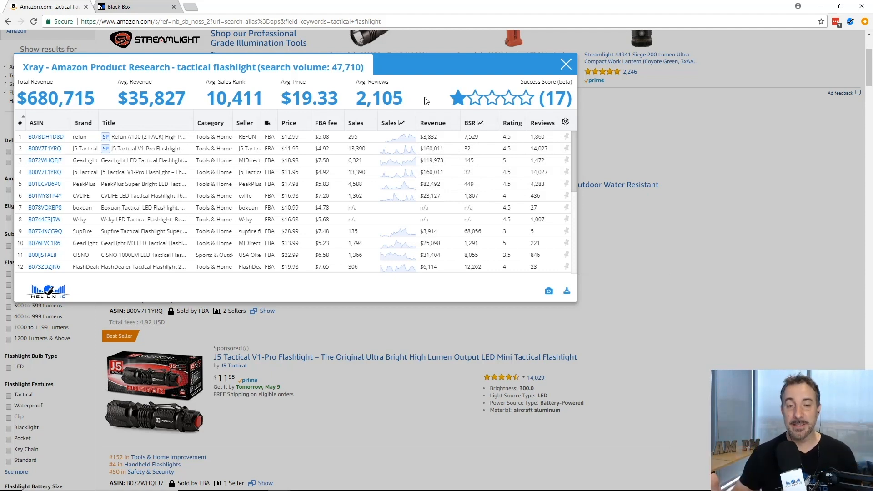
mouse_move(473, 98)
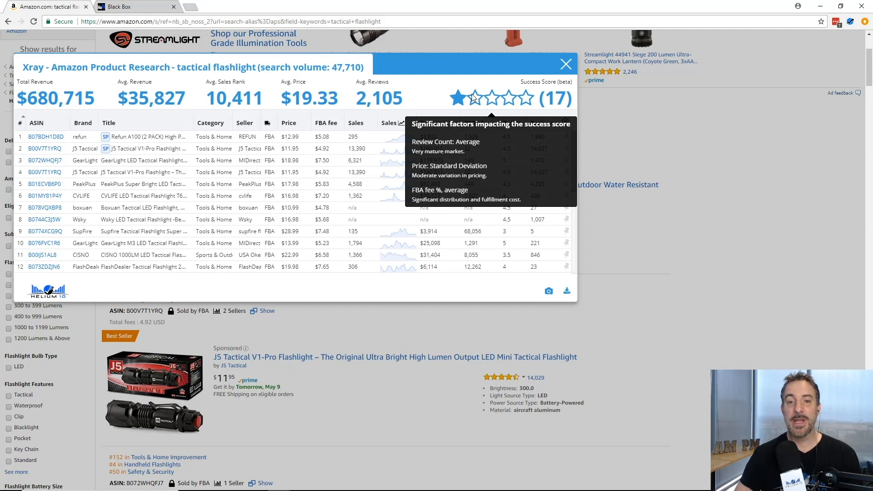
mouse_move(477, 96)
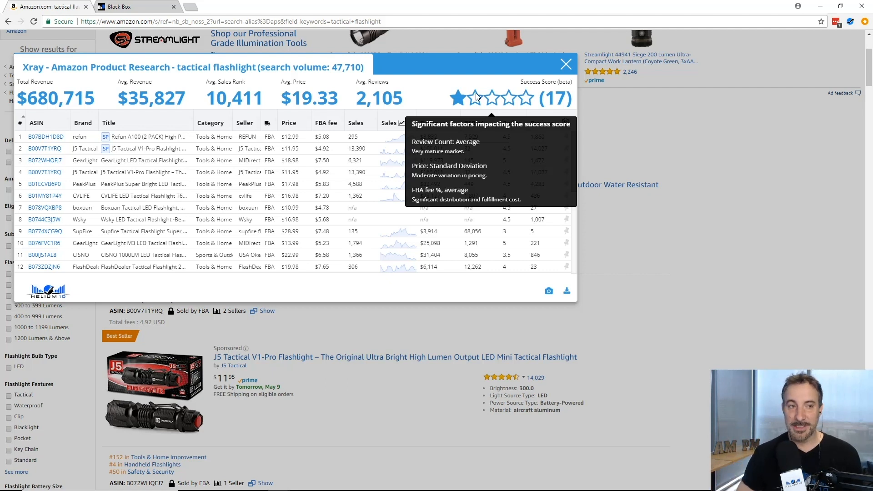
mouse_move(512, 99)
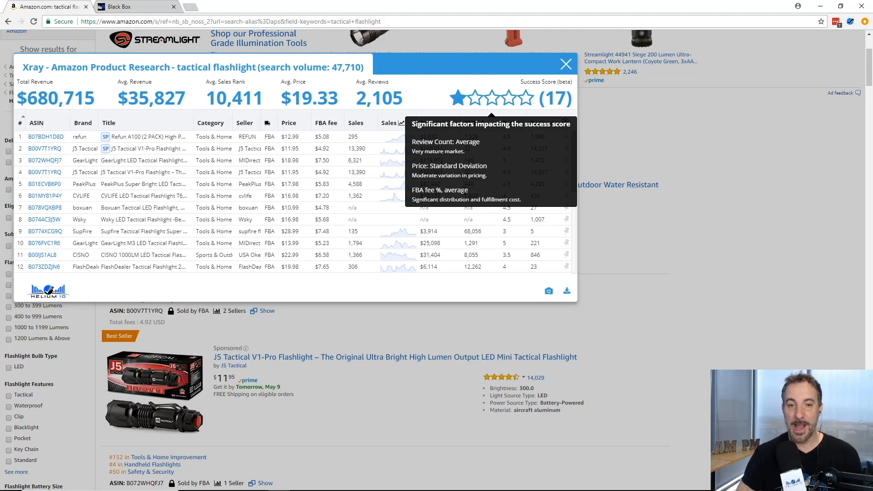
mouse_move(408, 89)
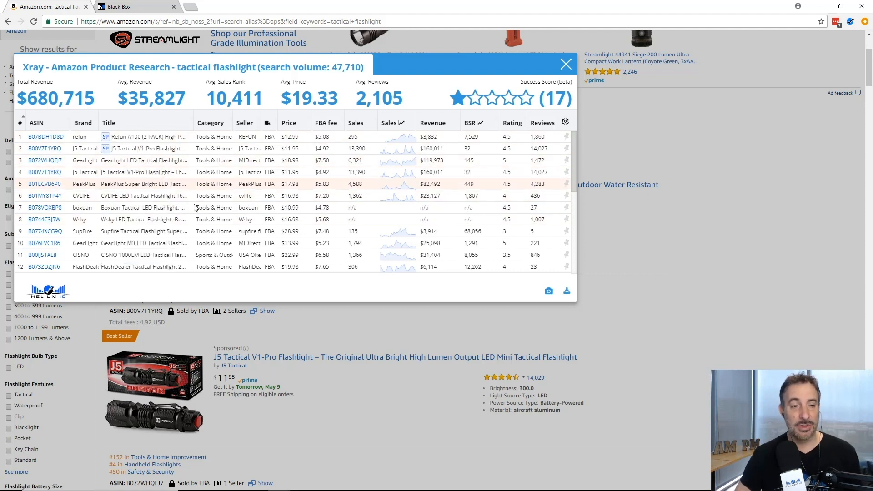
mouse_move(435, 92)
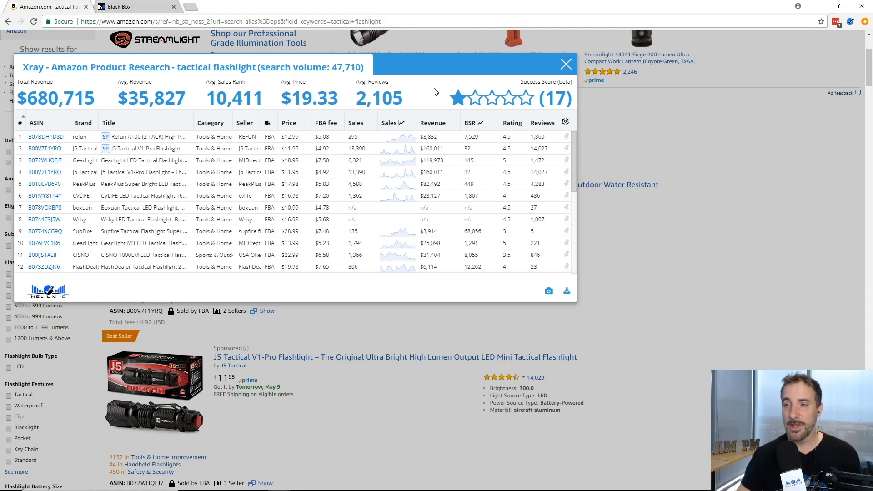
mouse_move(468, 83)
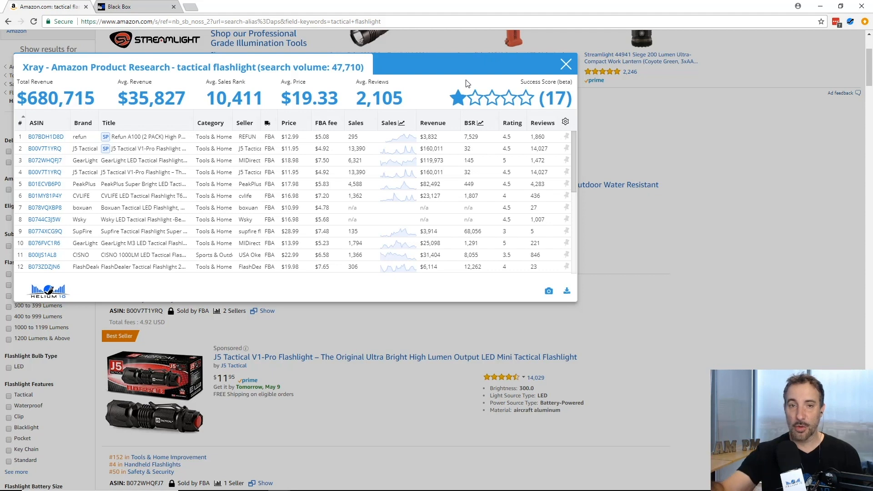
mouse_move(471, 62)
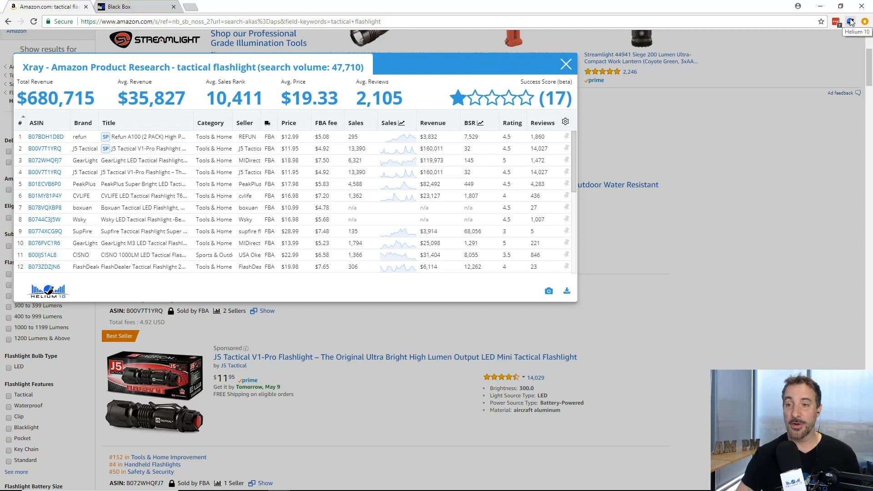
Step: Show the Helium 10 tool list with Xray and ASIN Grabber beside the results
left_click(850, 21)
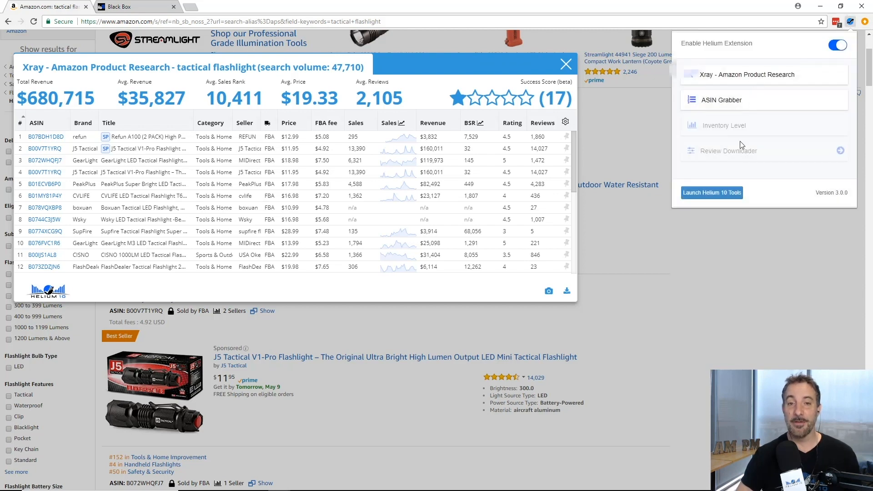